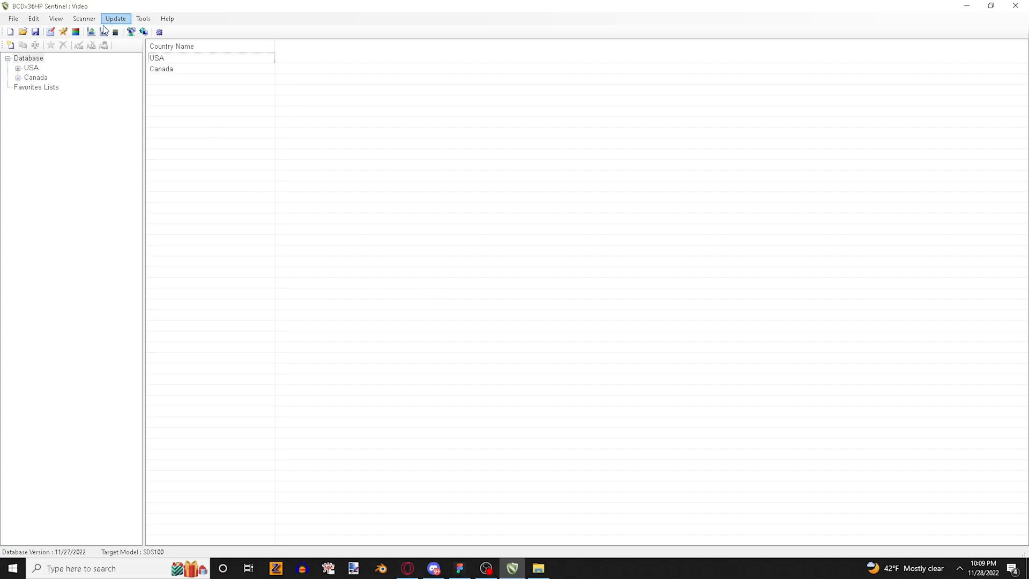
- Read the scanner's data from the SDS100 microSD card into Sentinel
left_click(87, 17)
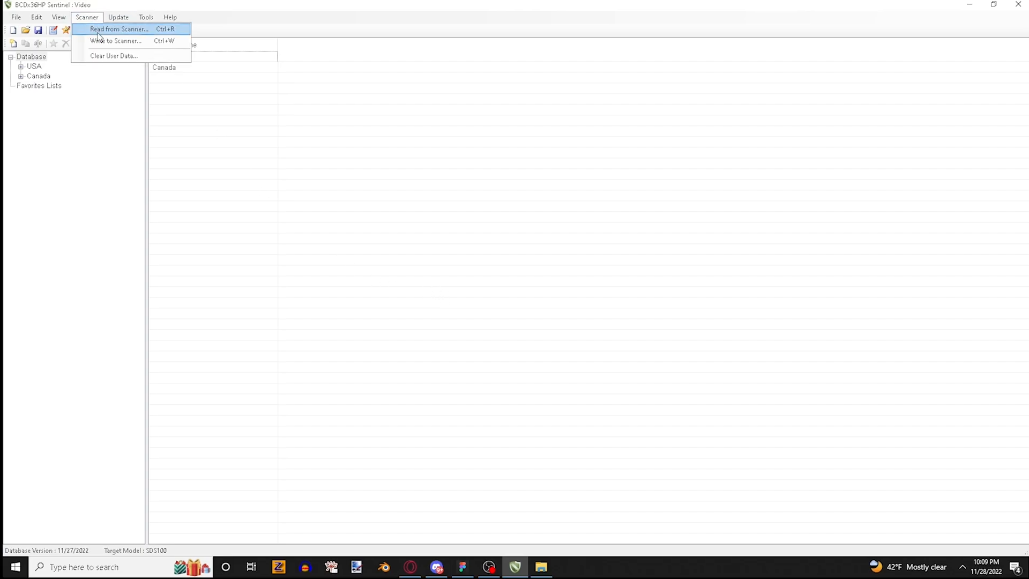
left_click(118, 29)
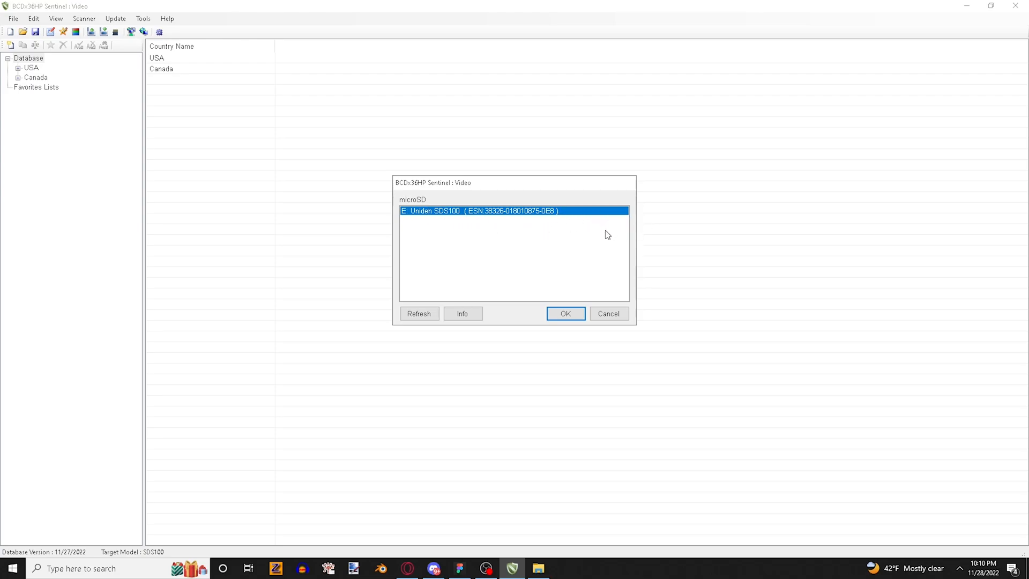
left_click(564, 313)
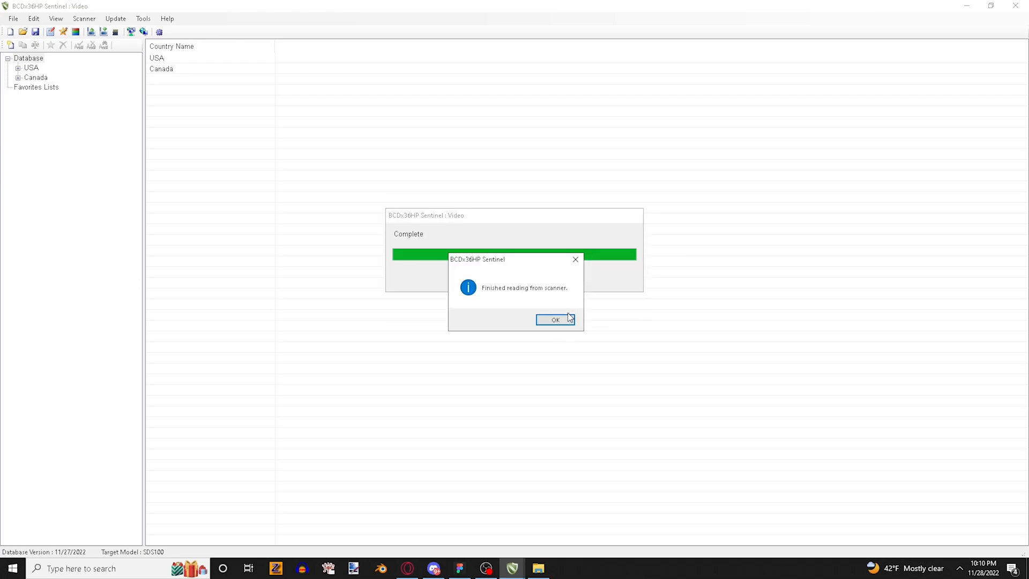
left_click(555, 320)
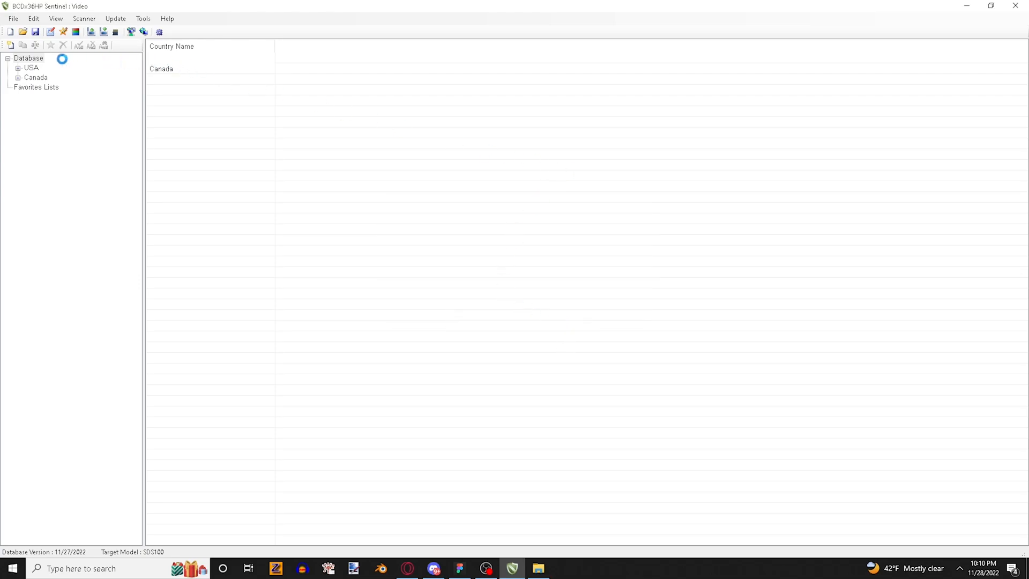
- Browse the favorites lists and database entries read from the scanner
left_click(36, 86)
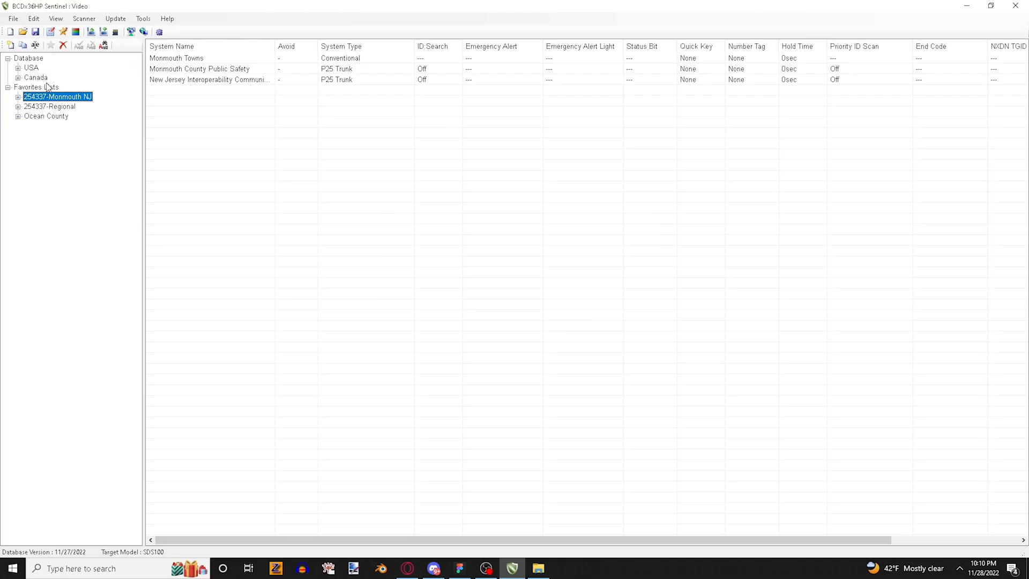
left_click(35, 77)
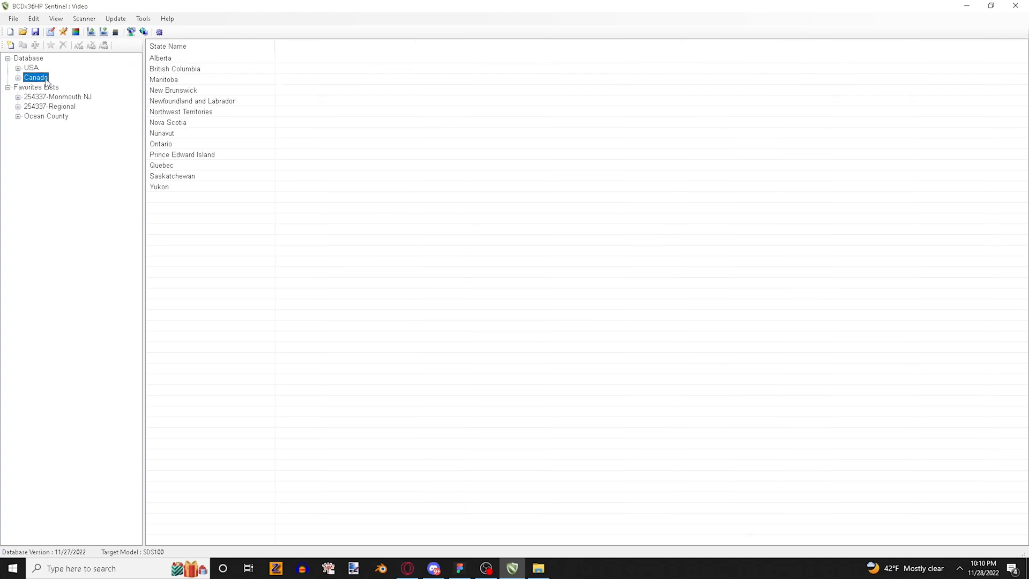
left_click(63, 45)
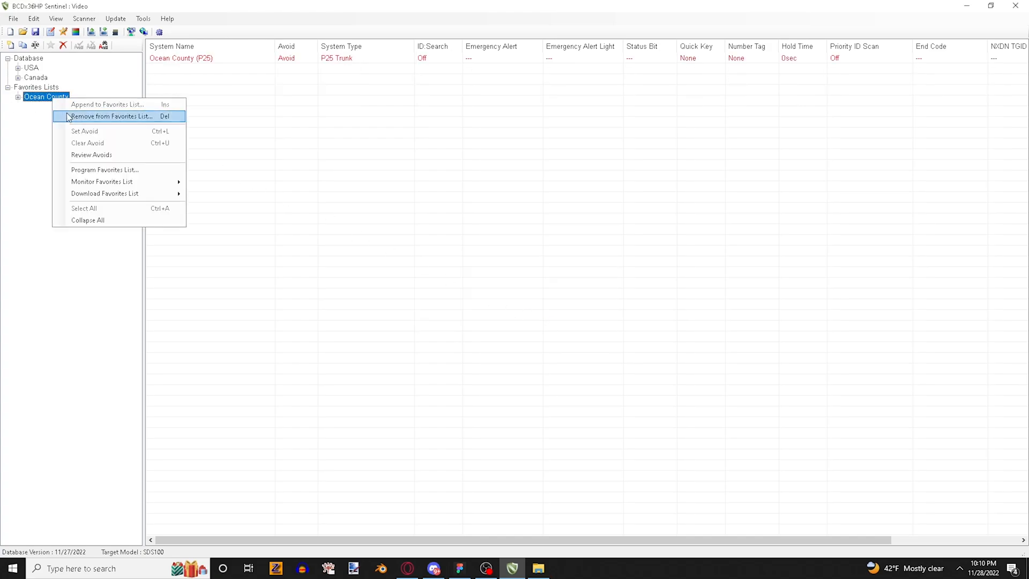
- Remove the Ocean County favorites list
left_click(112, 116)
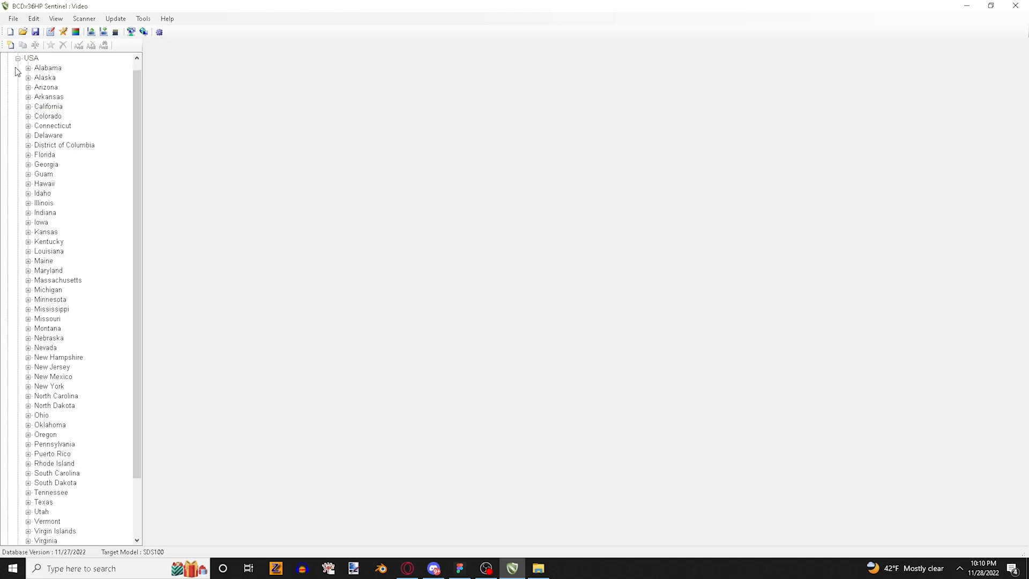
- Check the SDS100 microSD for a firmware update, confirming firmware is already current
left_click(116, 18)
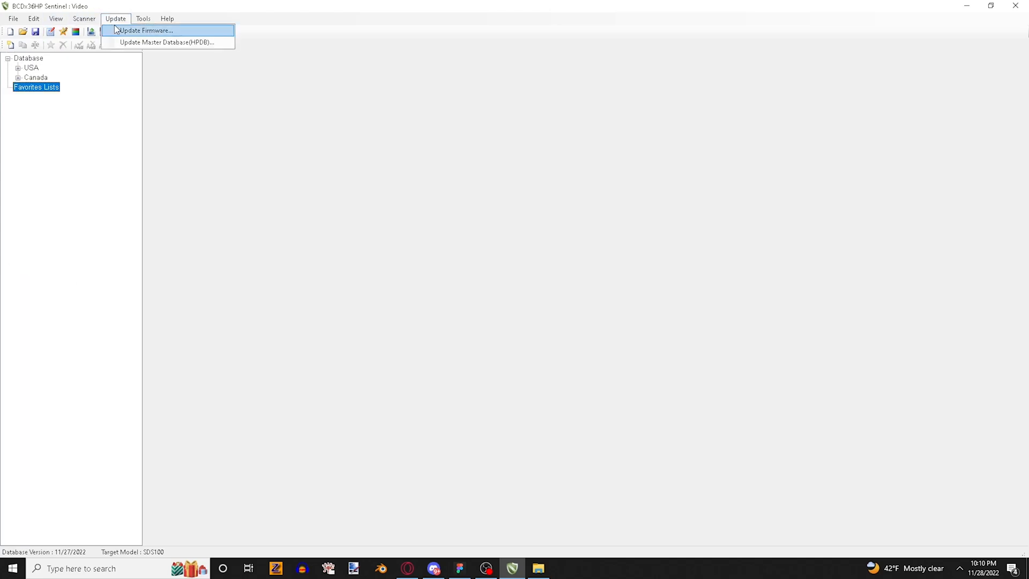
left_click(144, 30)
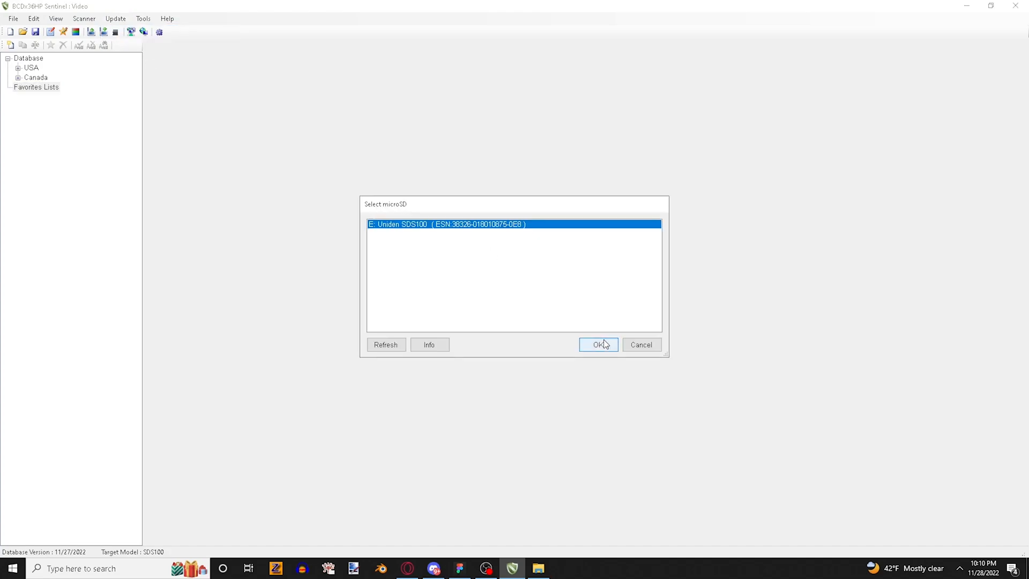
left_click(597, 345)
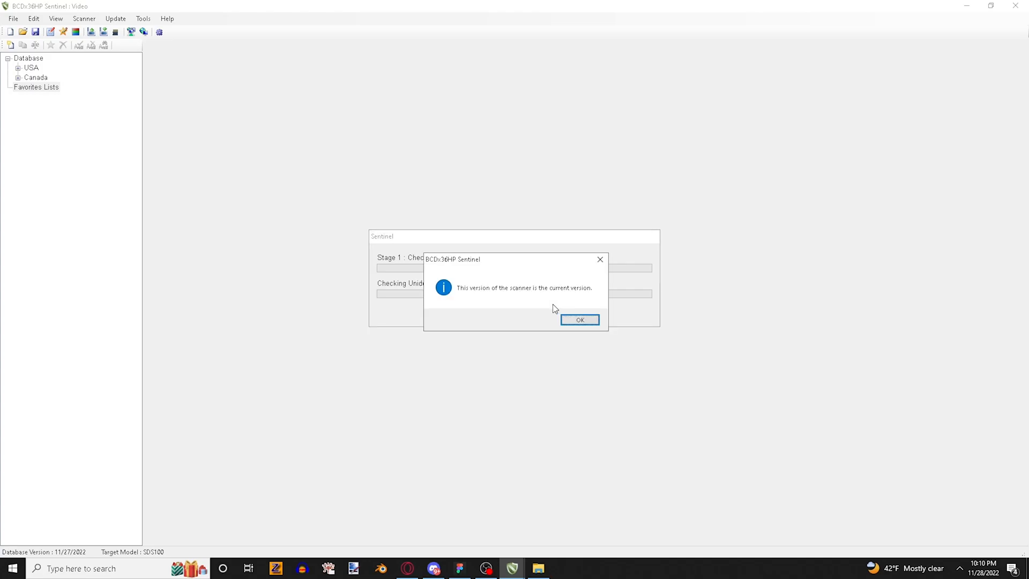
mouse_move(568, 309)
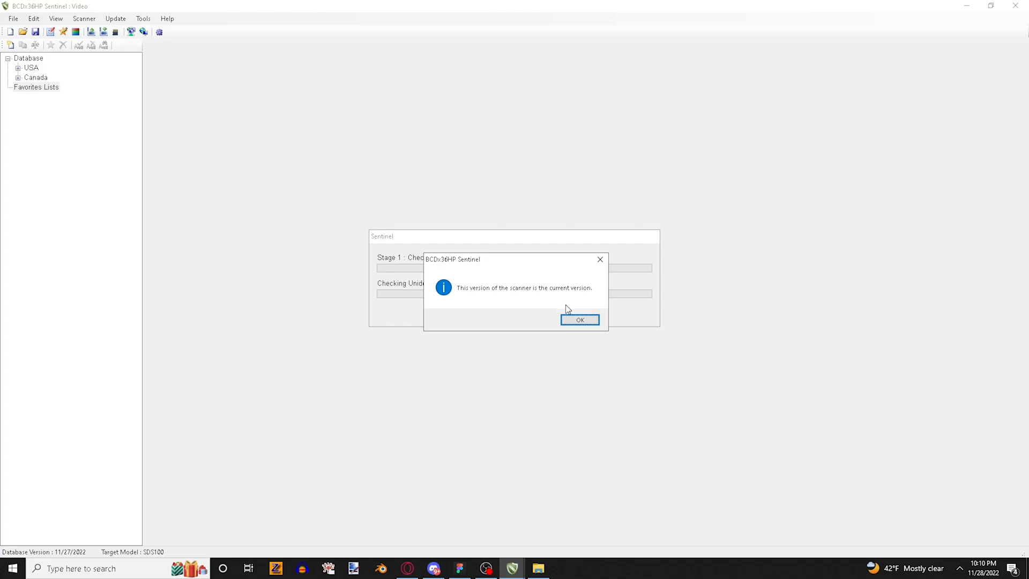
left_click(580, 320)
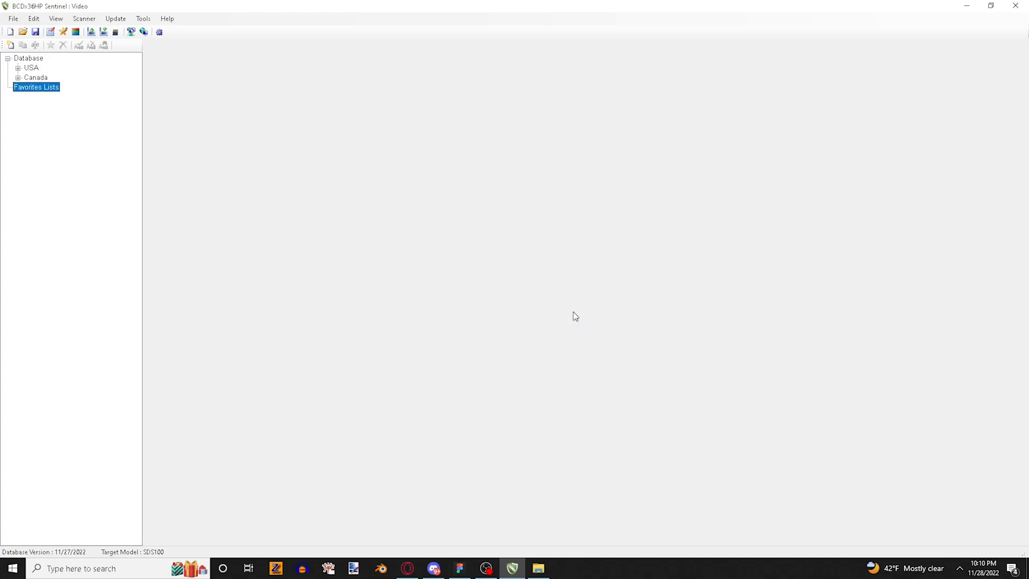
mouse_move(94, 100)
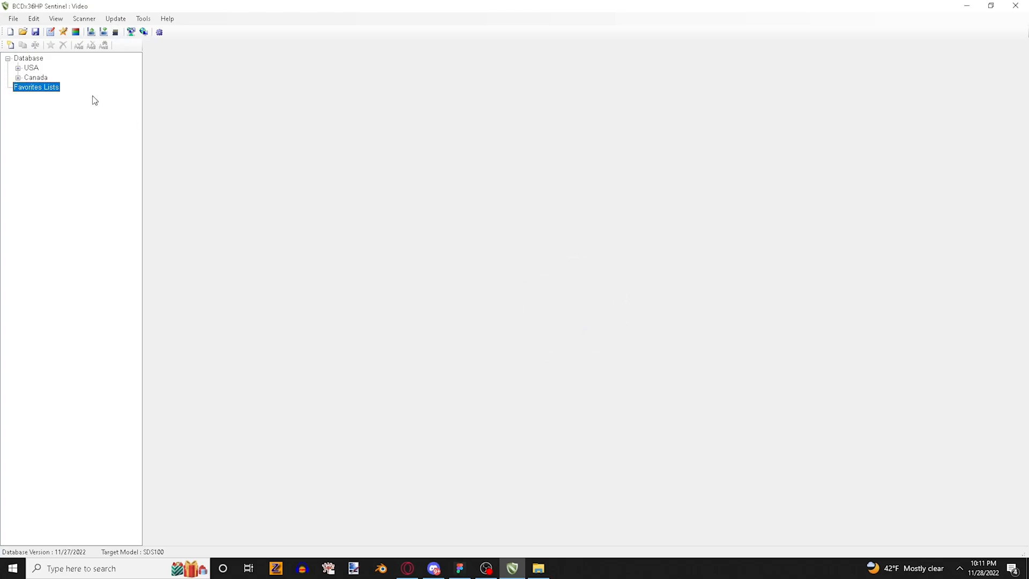
- Create an empty favorites list named 'Video List' and save it
left_click(17, 67)
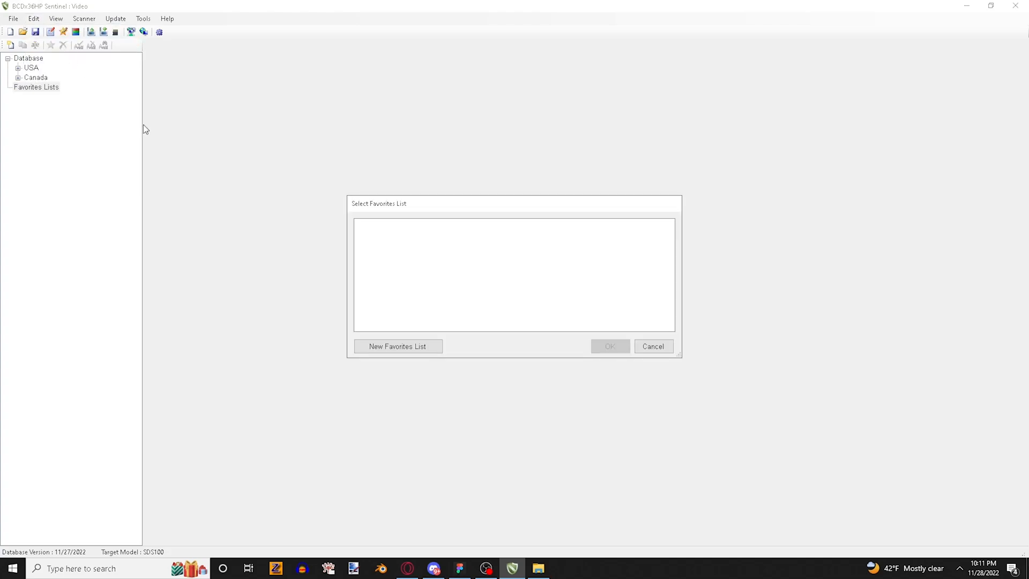
left_click(397, 345)
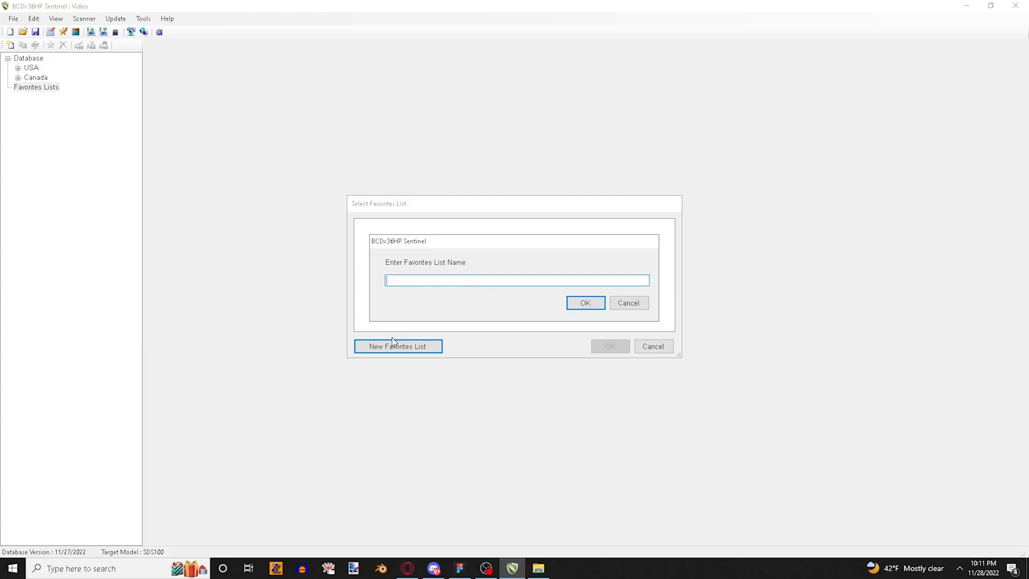
type("Video L")
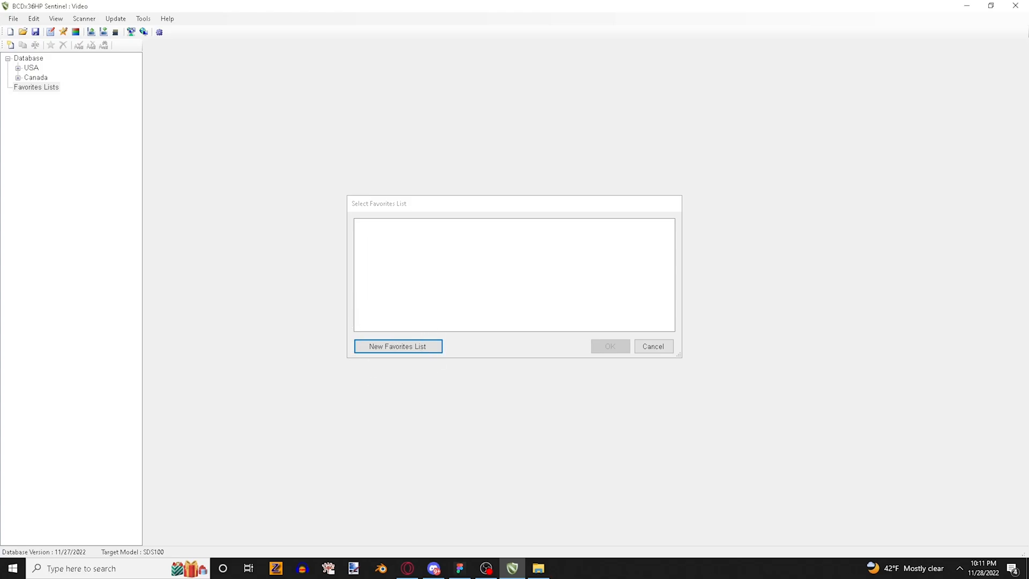
left_click(397, 346)
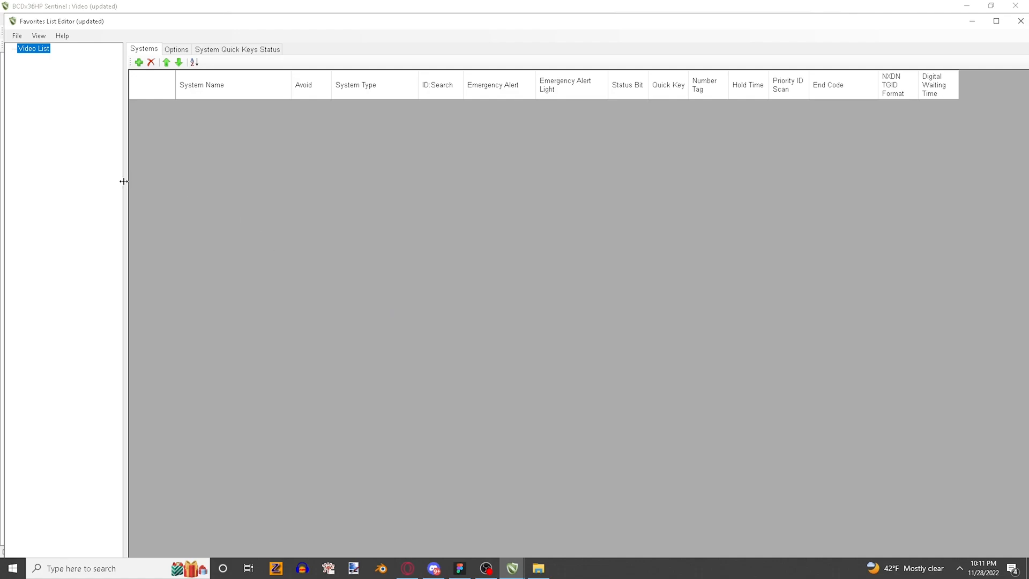
mouse_move(727, 89)
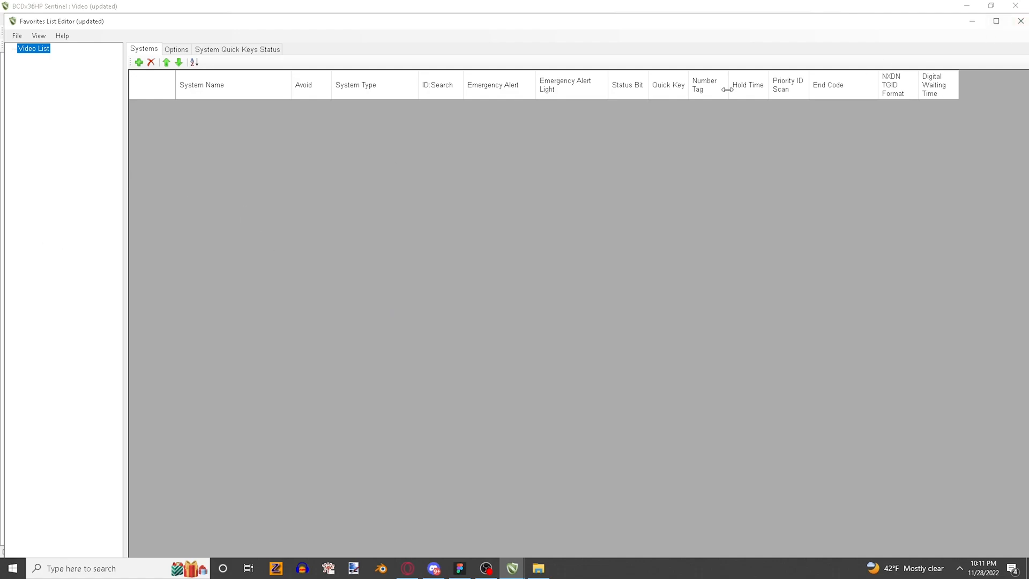
left_click(1019, 21)
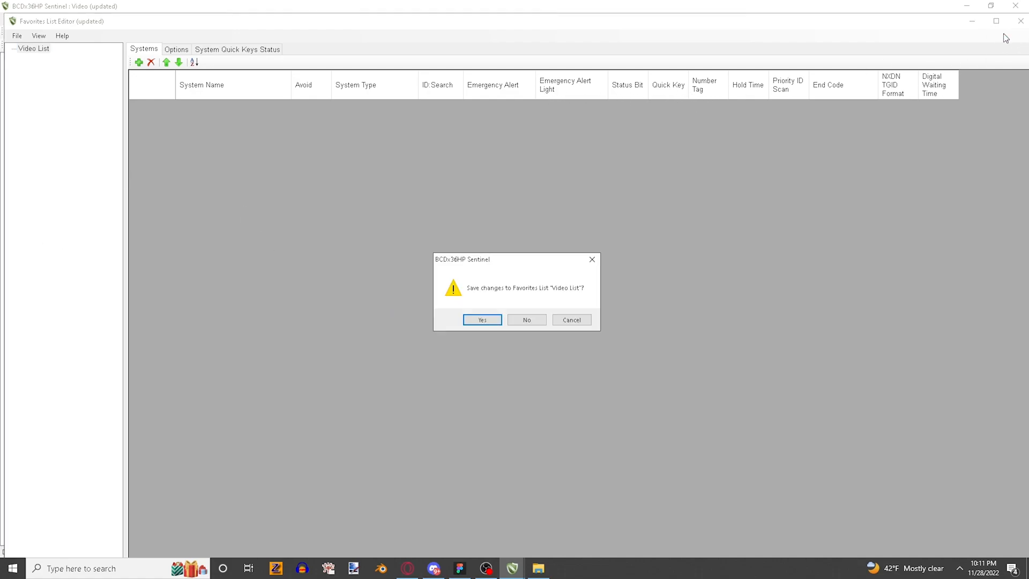
left_click(481, 319)
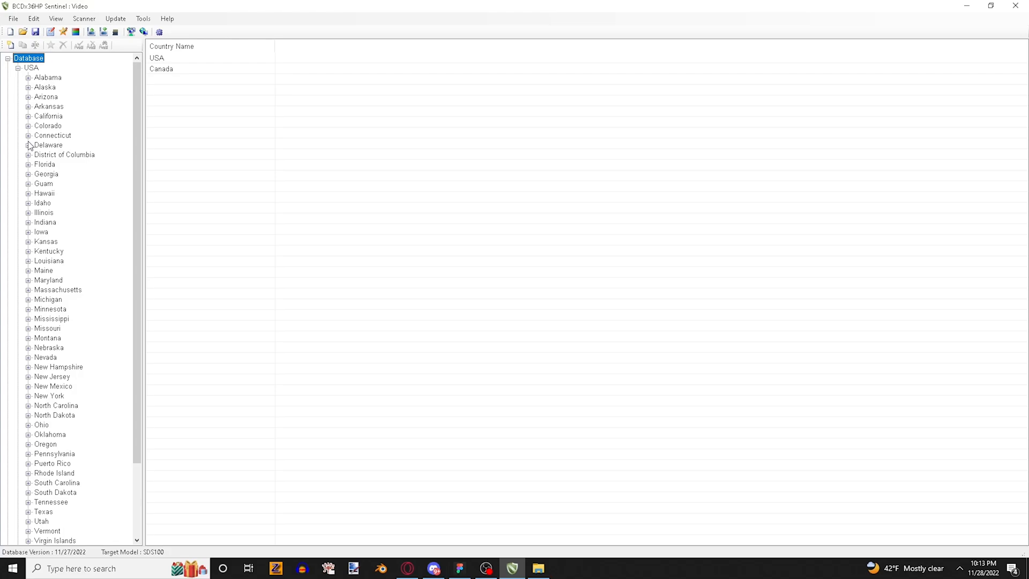
mouse_move(29, 125)
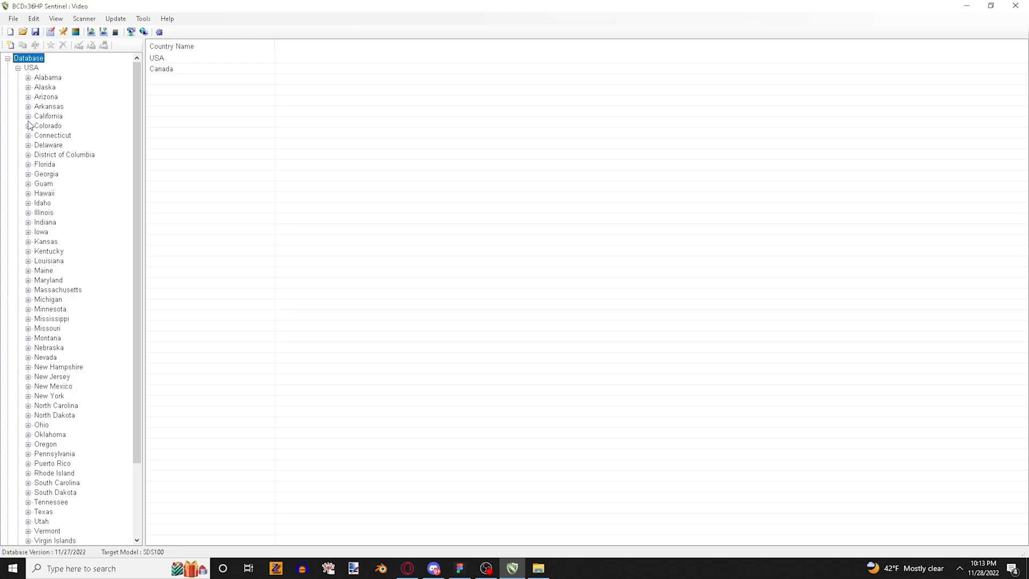
- Browse Burlington and Union County systems in New Jersey, then collapse Union again
left_click(19, 68)
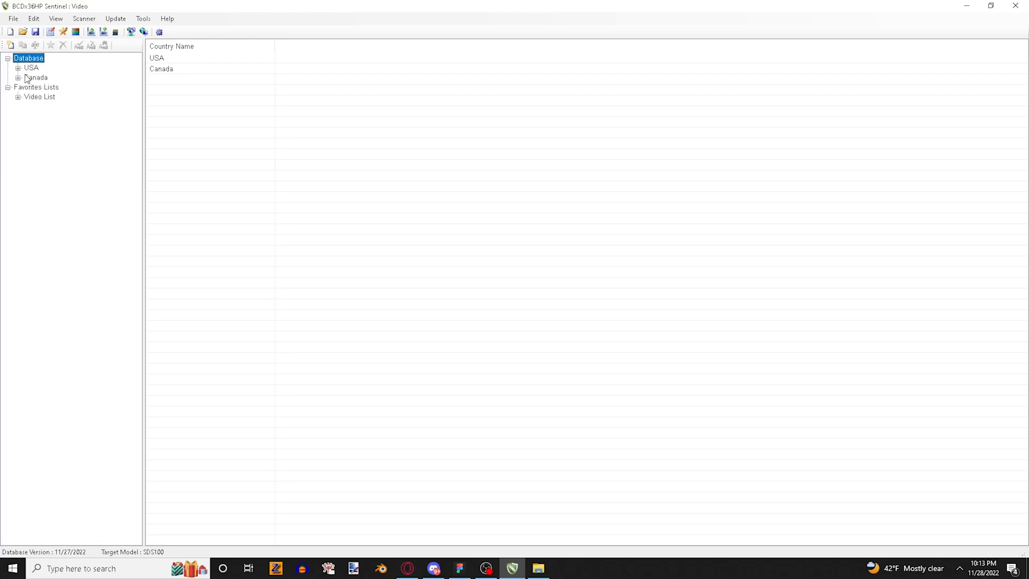
left_click(18, 68)
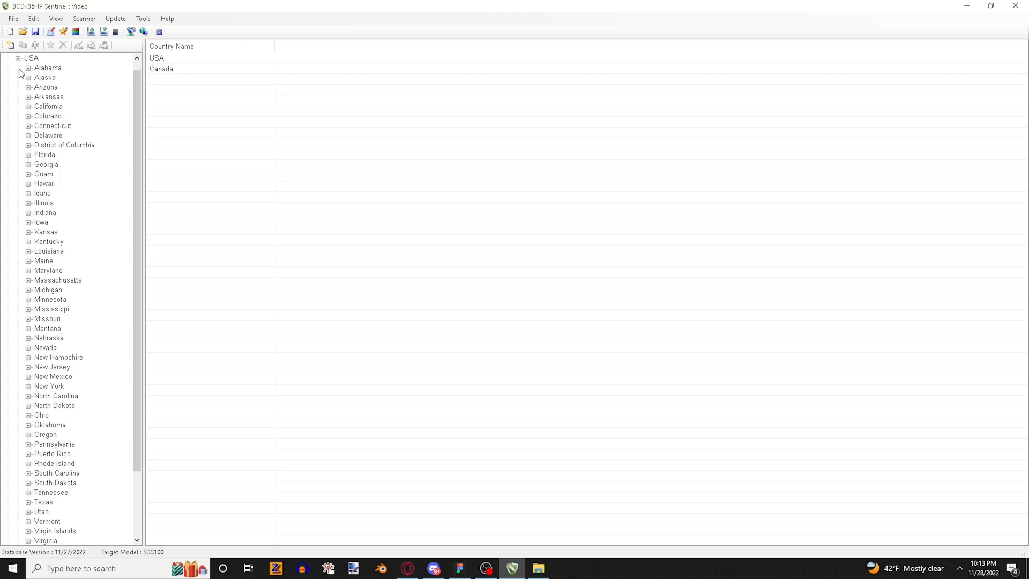
mouse_move(38, 290)
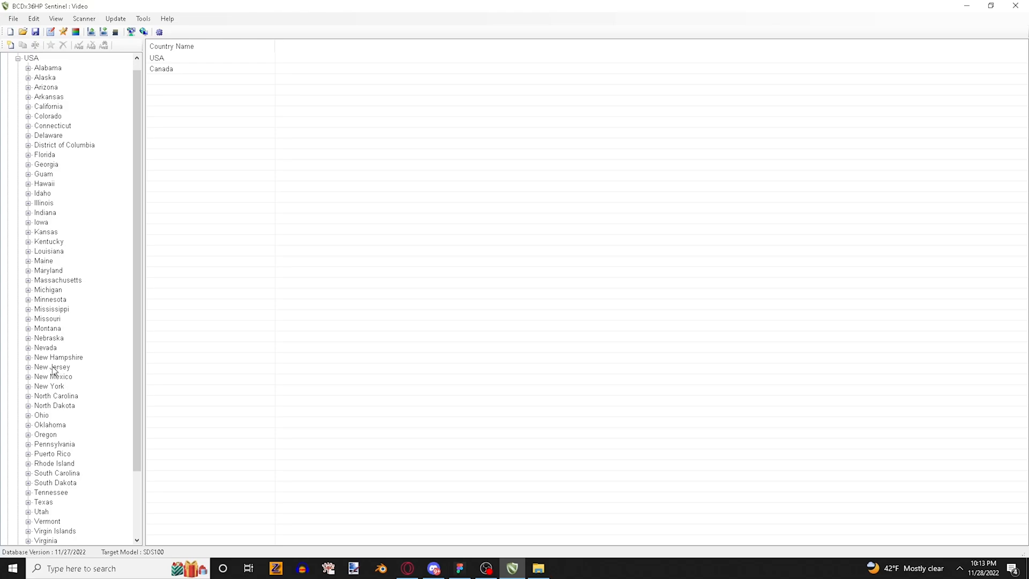
mouse_move(34, 342)
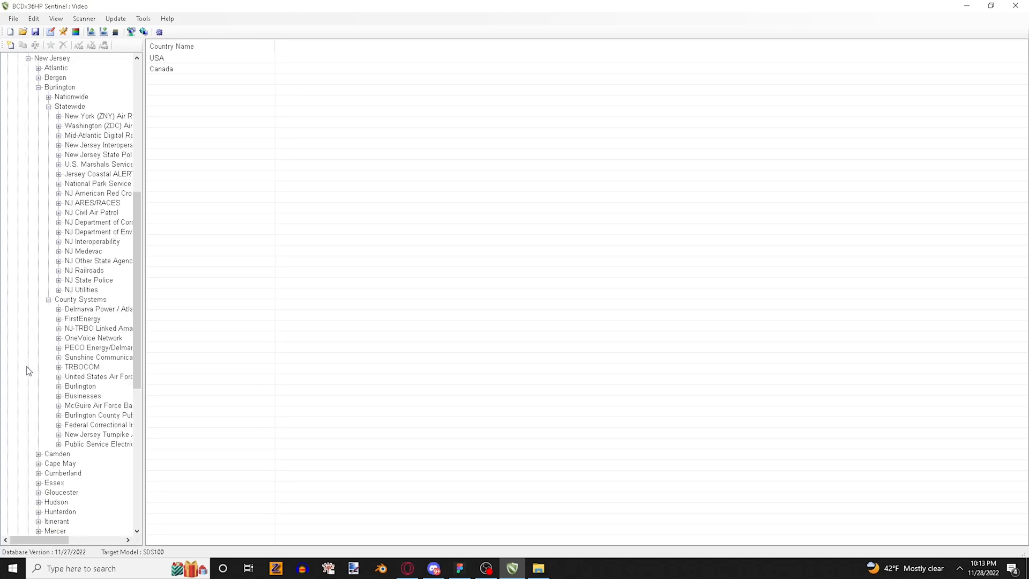
left_click(50, 106)
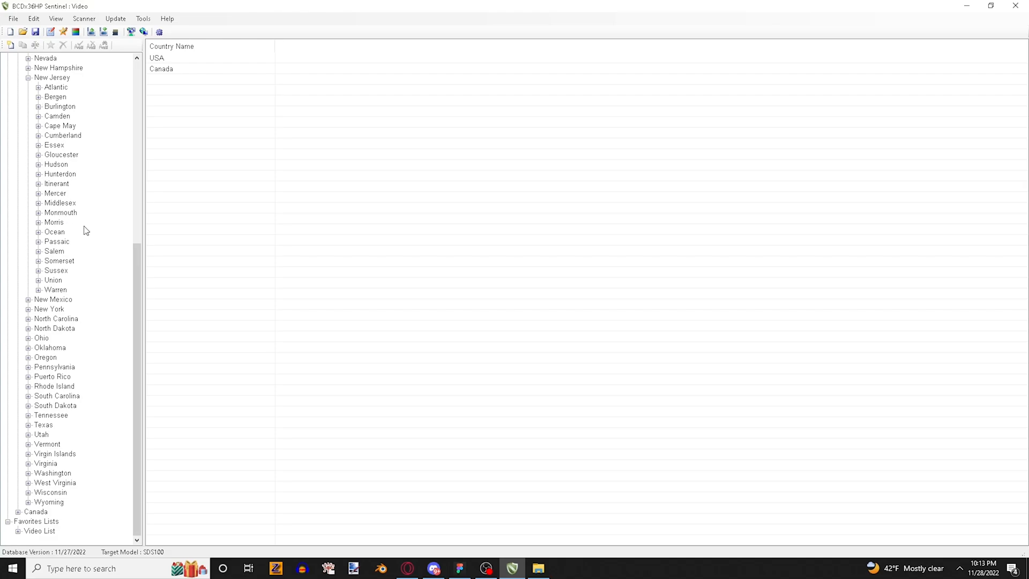
left_click(38, 280)
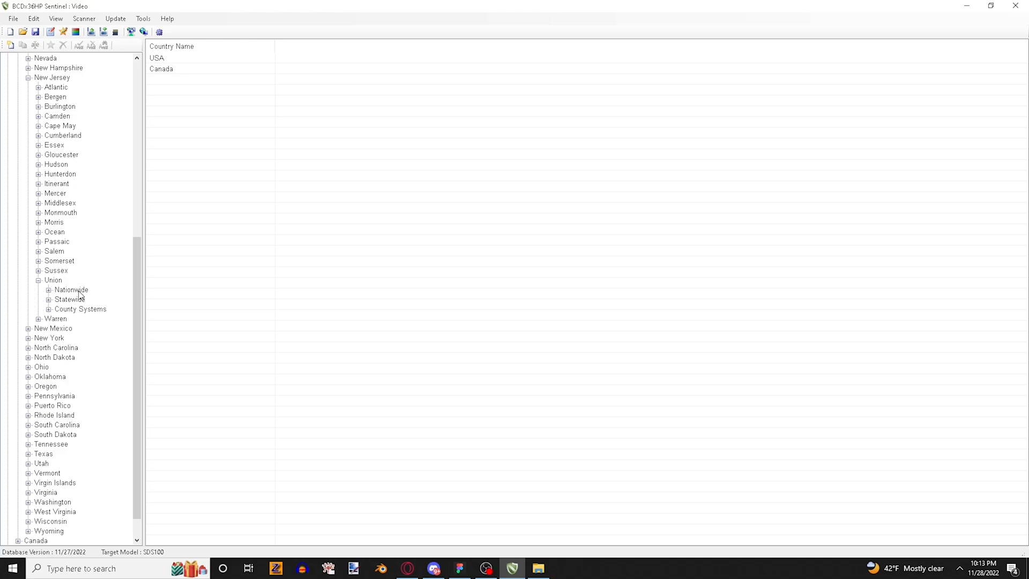
mouse_move(70, 309)
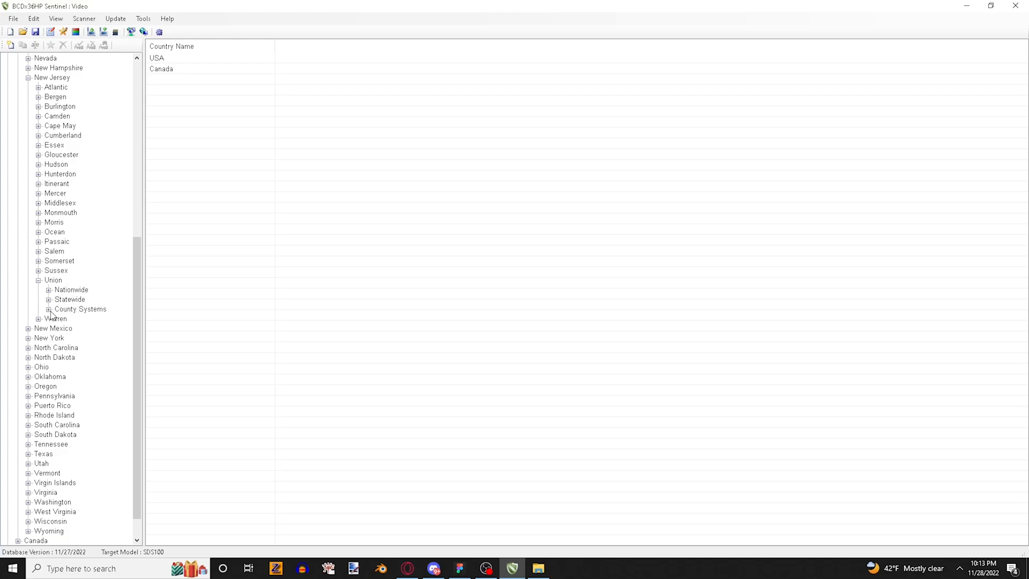
left_click(48, 308)
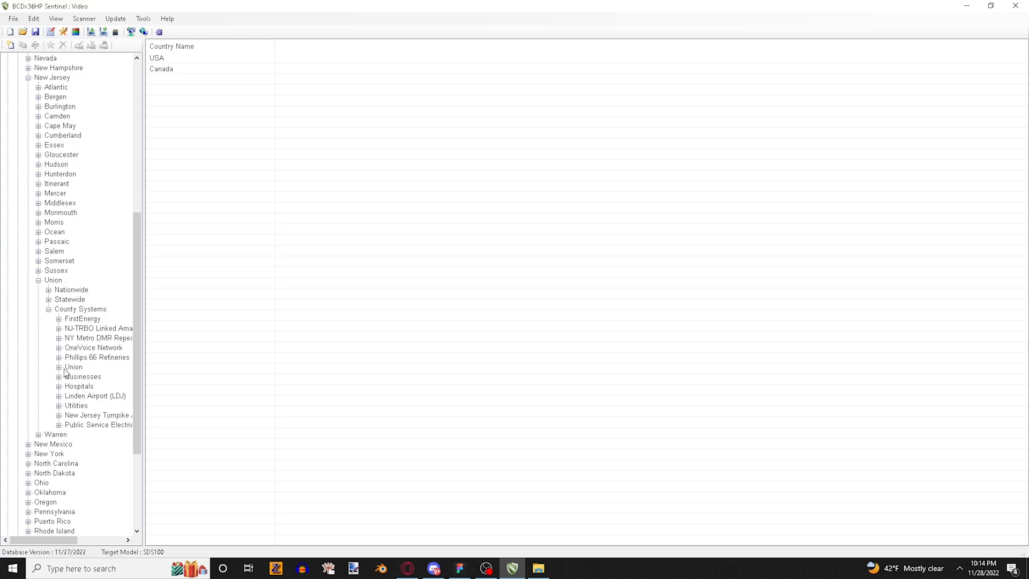
left_click(59, 366)
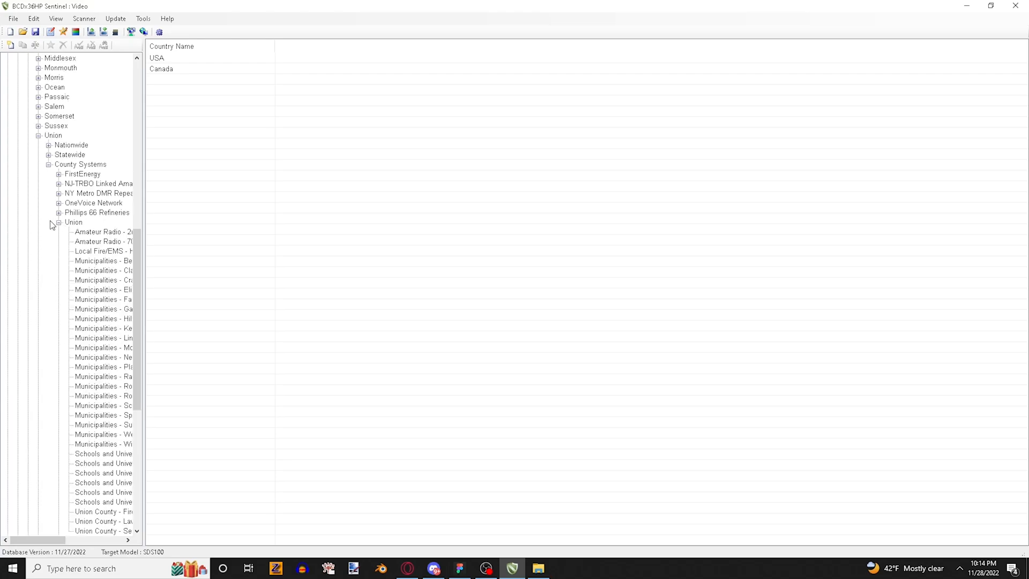
left_click(58, 222)
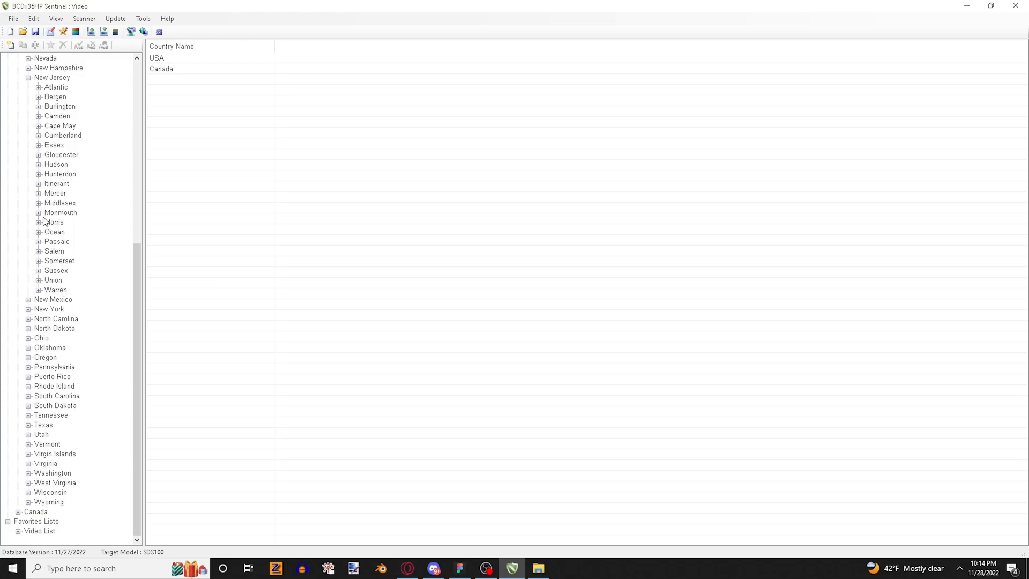
- Expand Ocean County's county systems and list the Ocean County (P25) departments and sites
left_click(38, 232)
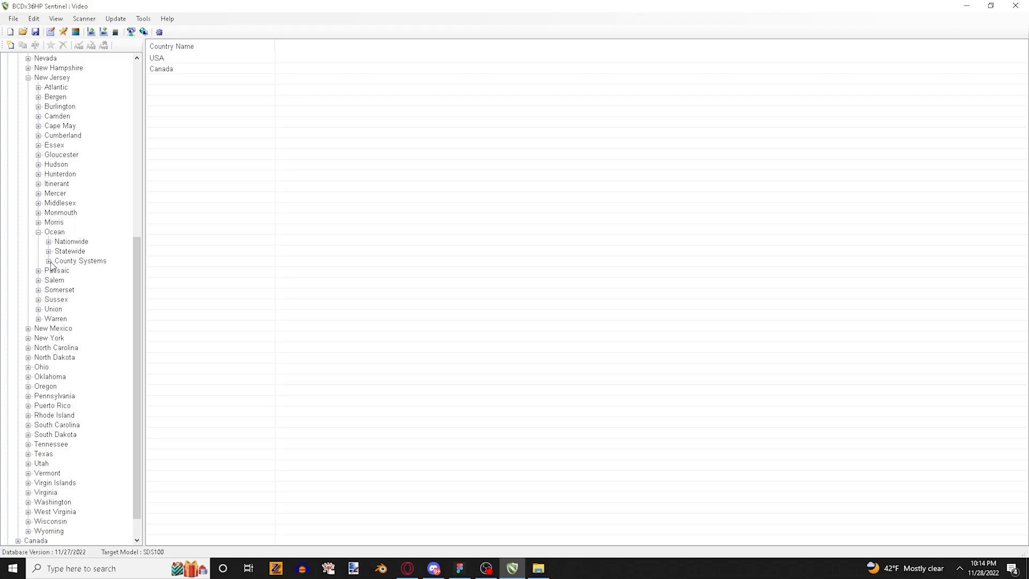
left_click(49, 261)
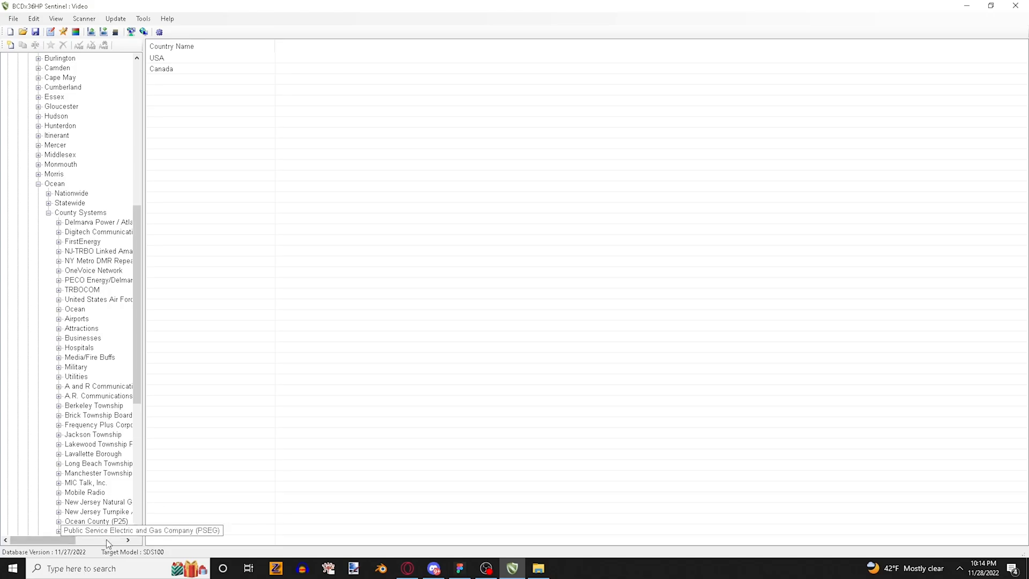
left_click(95, 521)
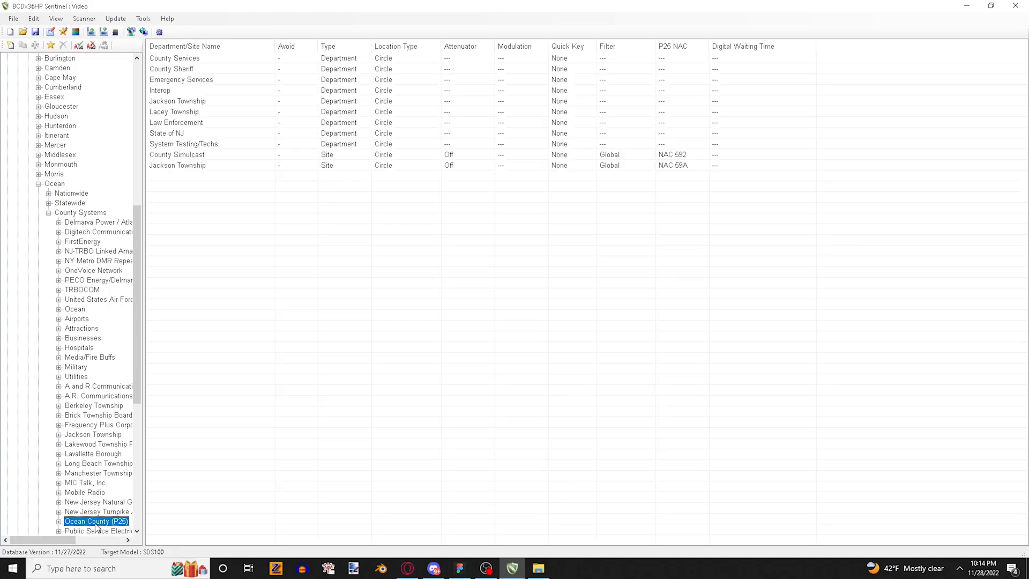
mouse_move(23, 444)
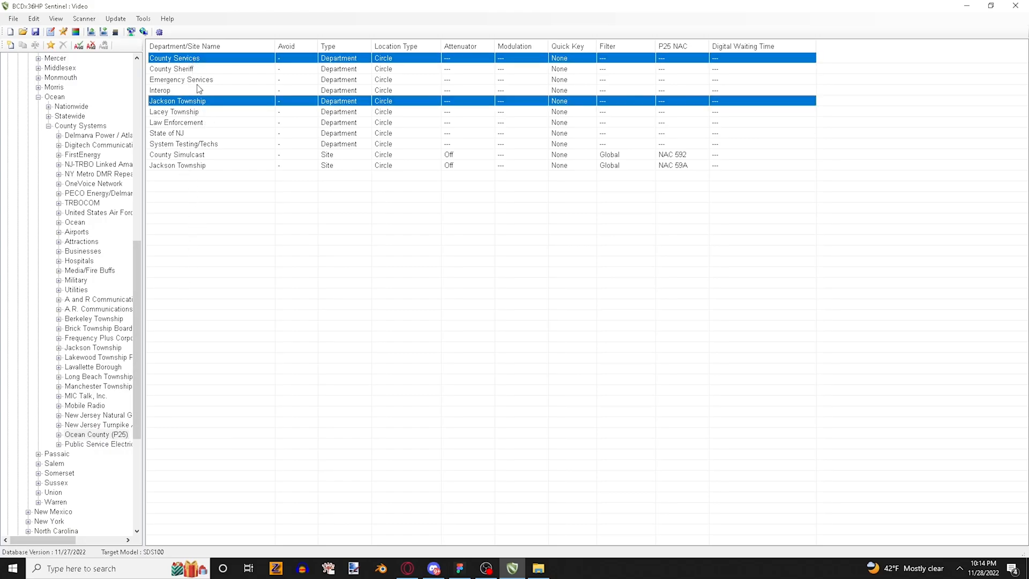
- Append the Ocean County (P25) system with all departments to the Video List
right_click(170, 96)
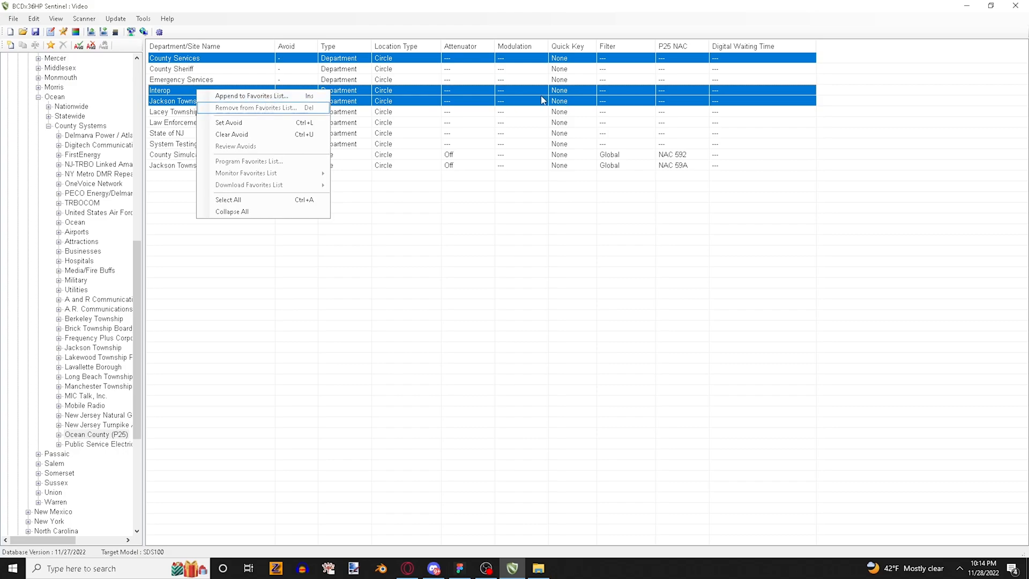
left_click(287, 193)
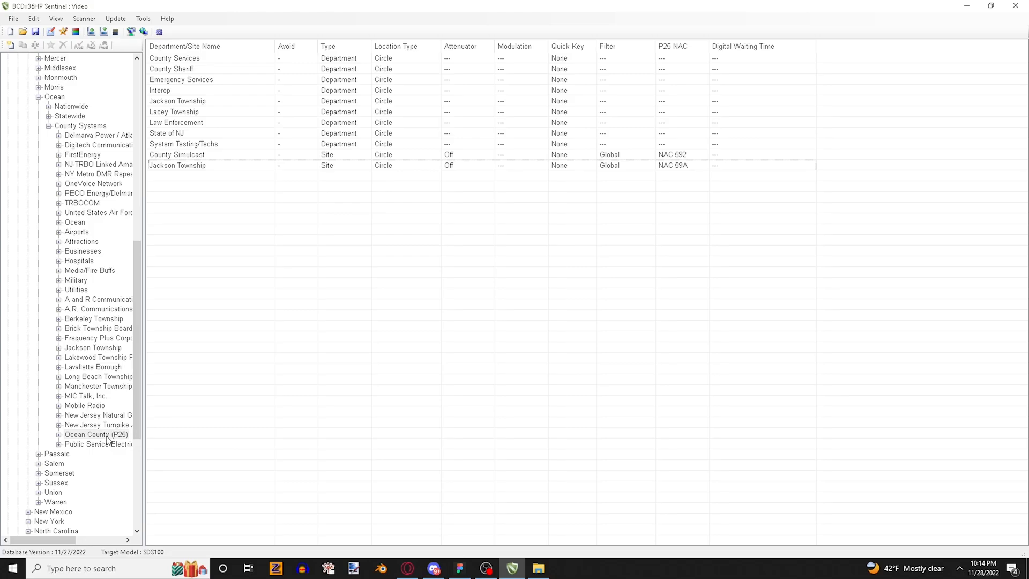
right_click(92, 433)
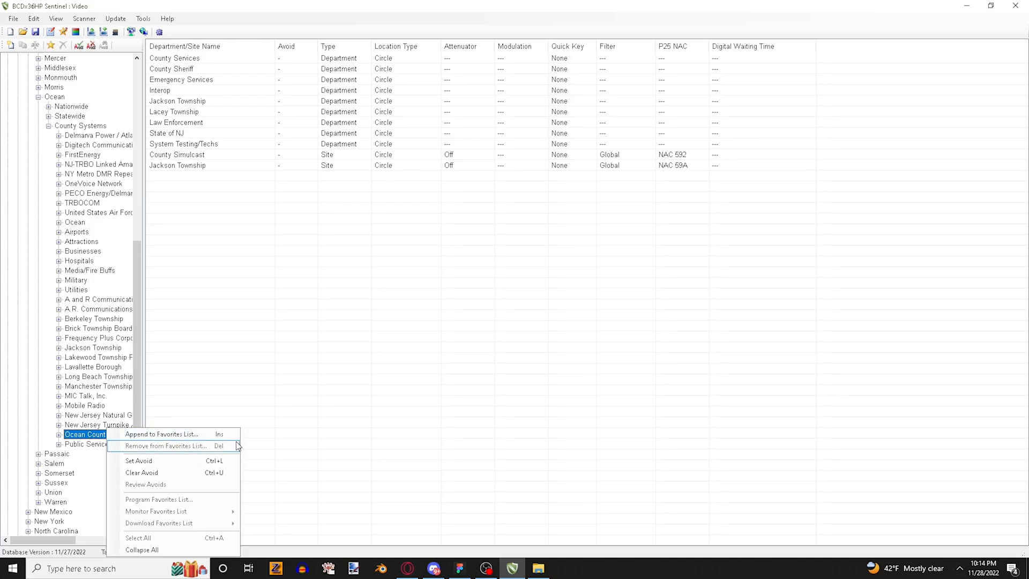
left_click(161, 433)
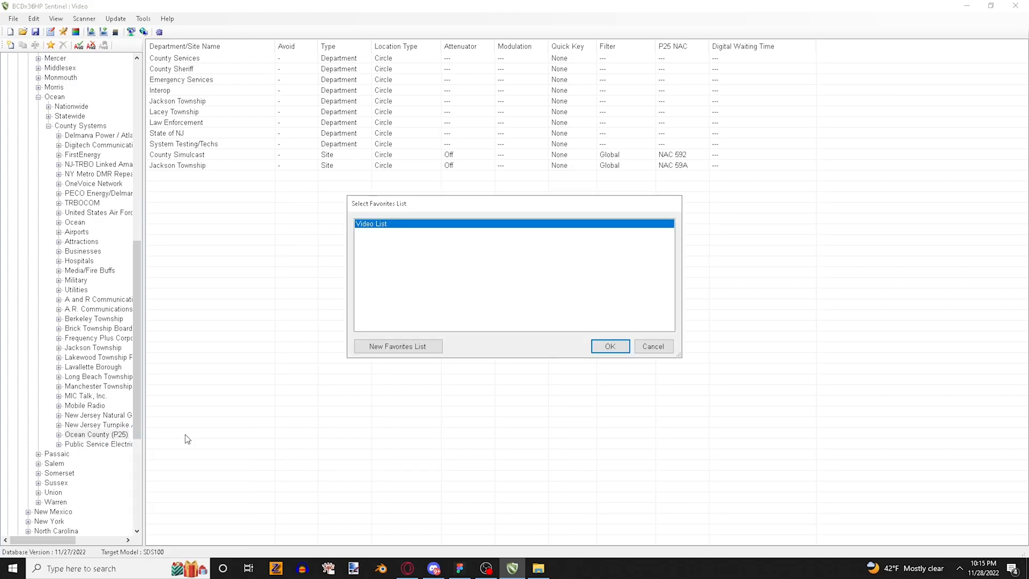
mouse_move(393, 228)
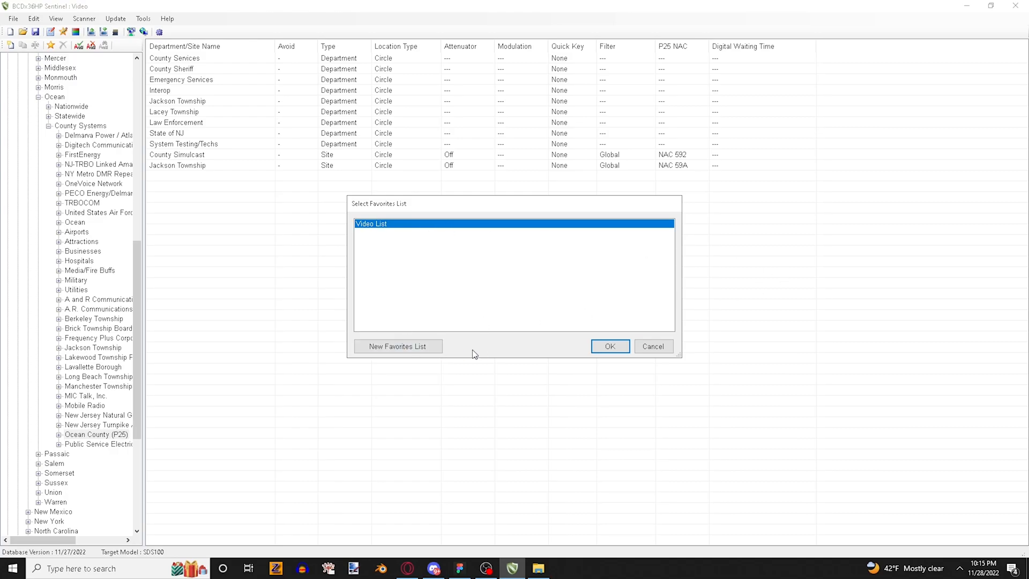
mouse_move(458, 204)
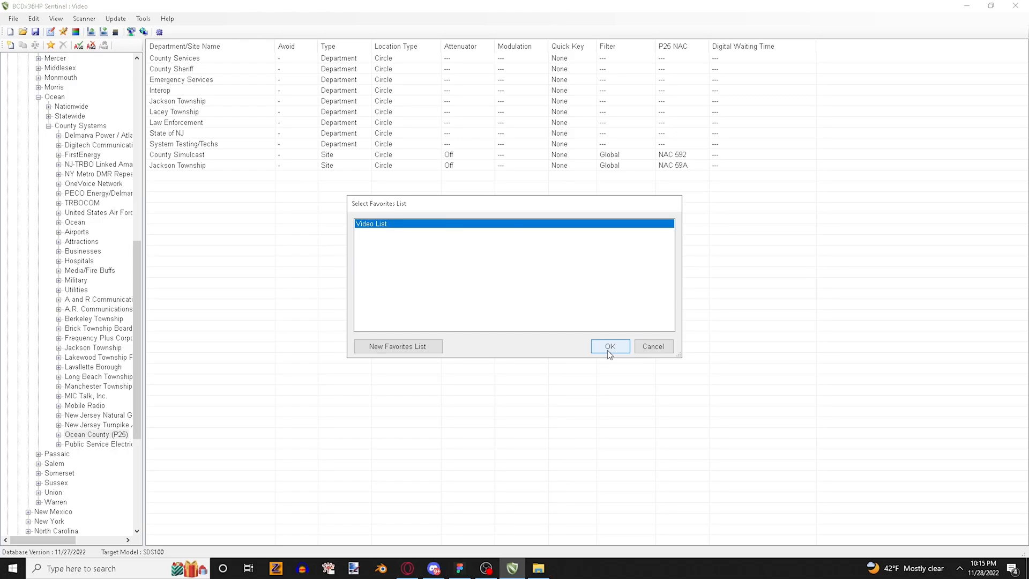
left_click(608, 346)
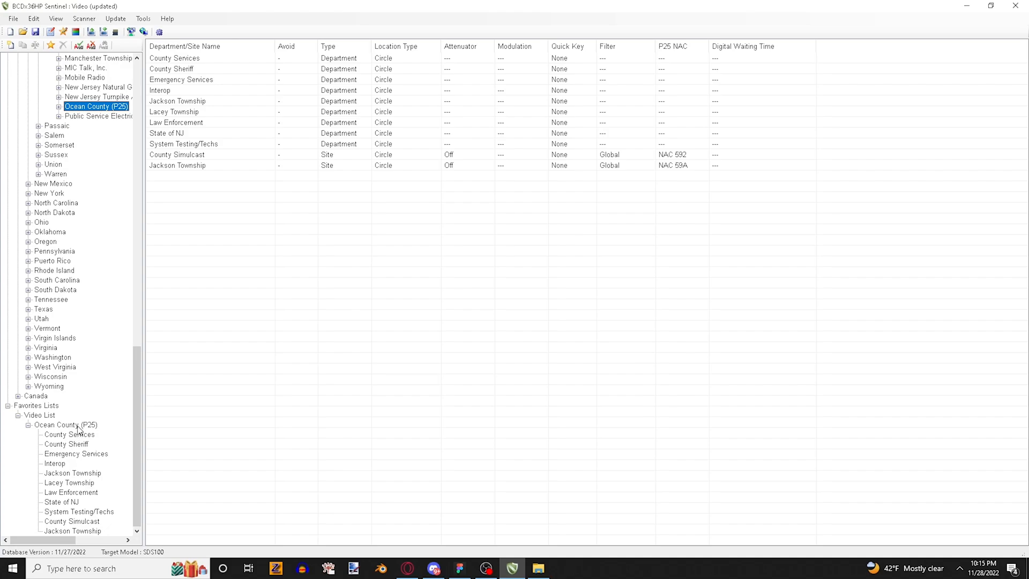
mouse_move(85, 135)
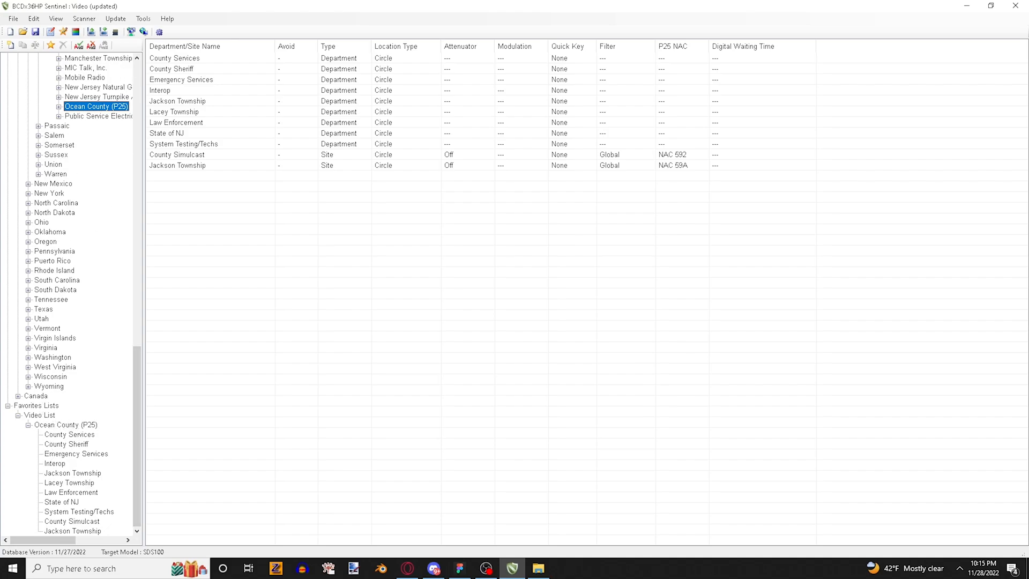
- View County Sheriff talkgroups, then check Video List's monitor and download settings
left_click(65, 443)
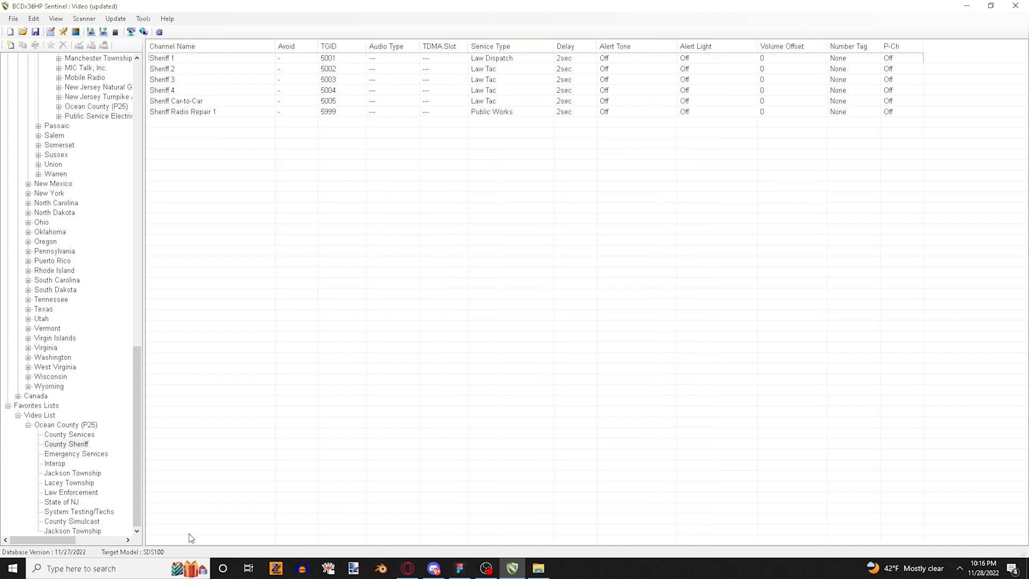
mouse_move(123, 488)
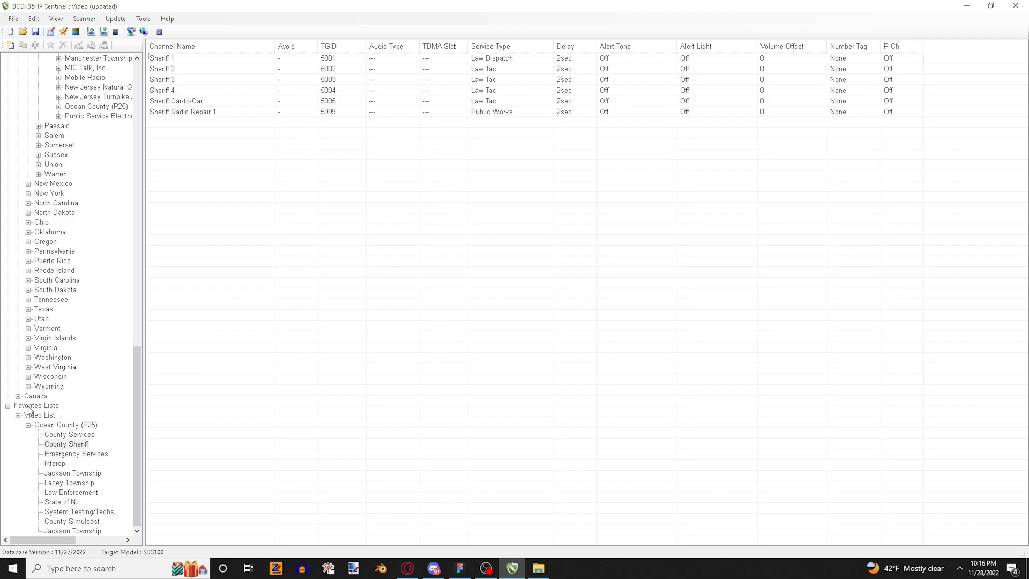
left_click(35, 405)
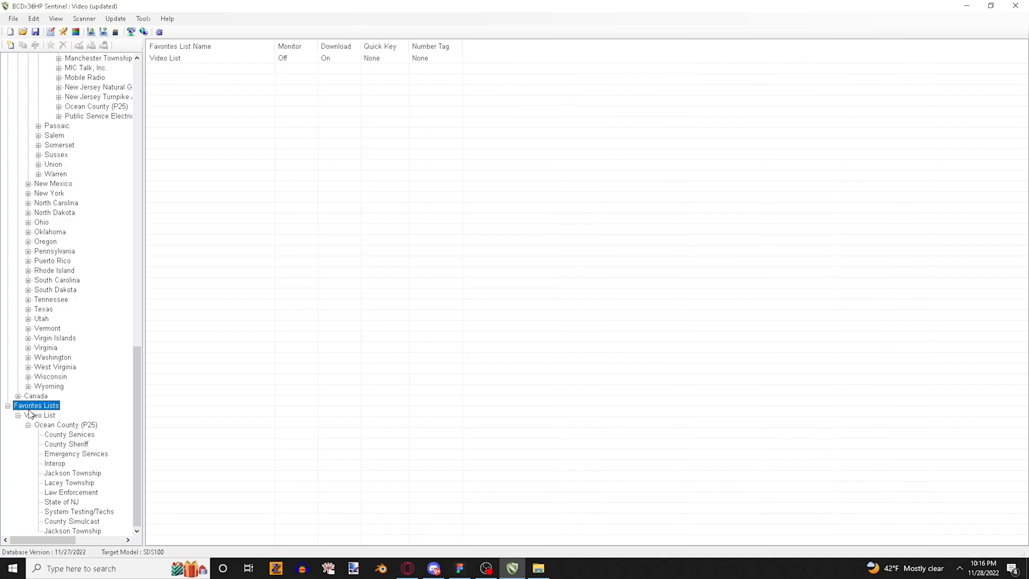
right_click(39, 415)
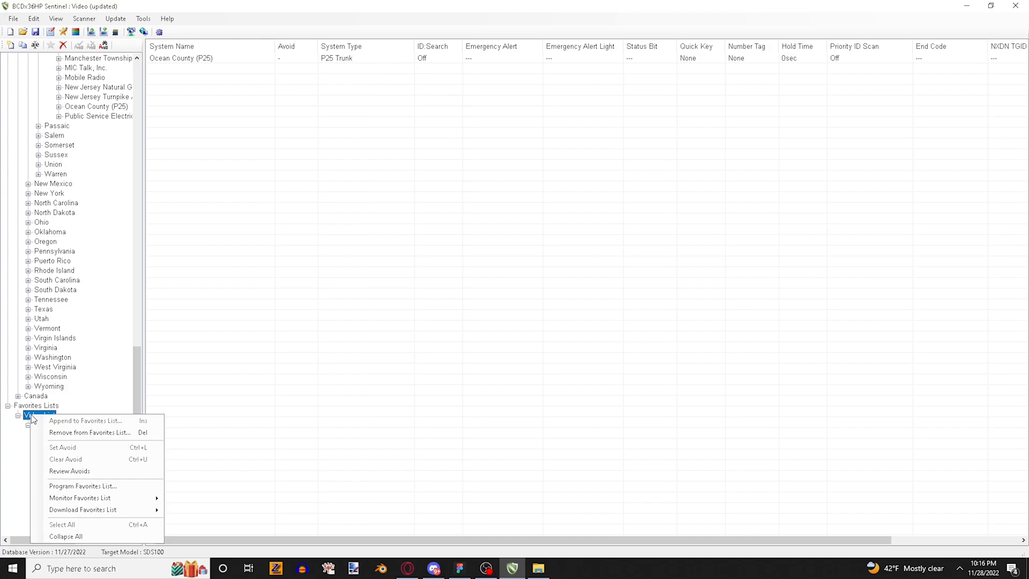
mouse_move(79, 497)
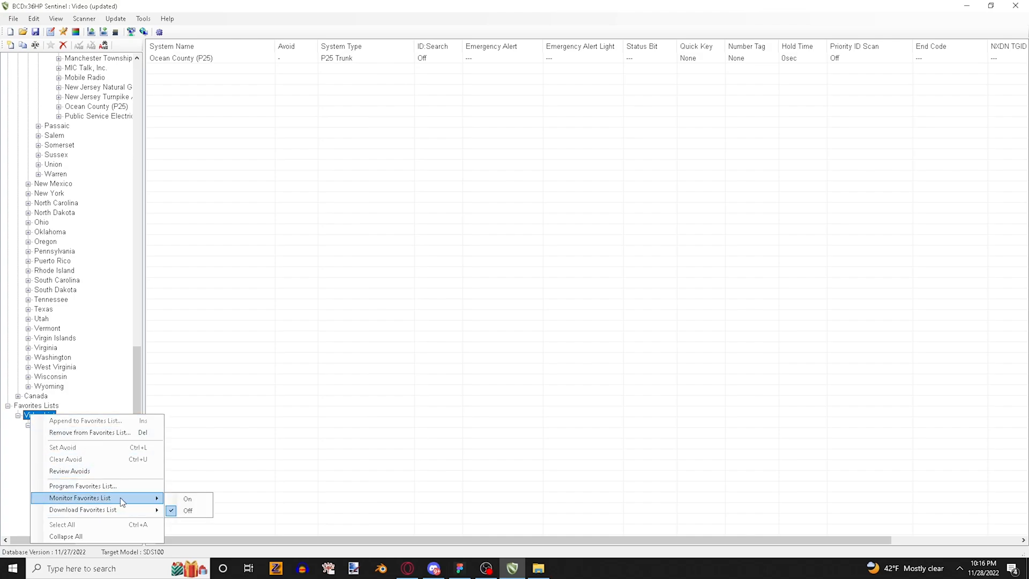
mouse_move(187, 499)
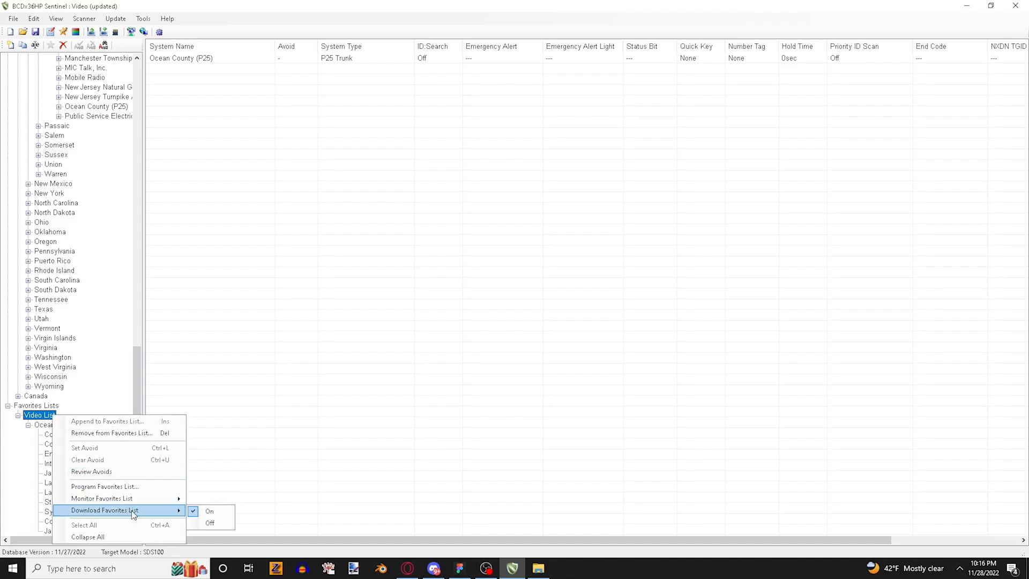
mouse_move(210, 523)
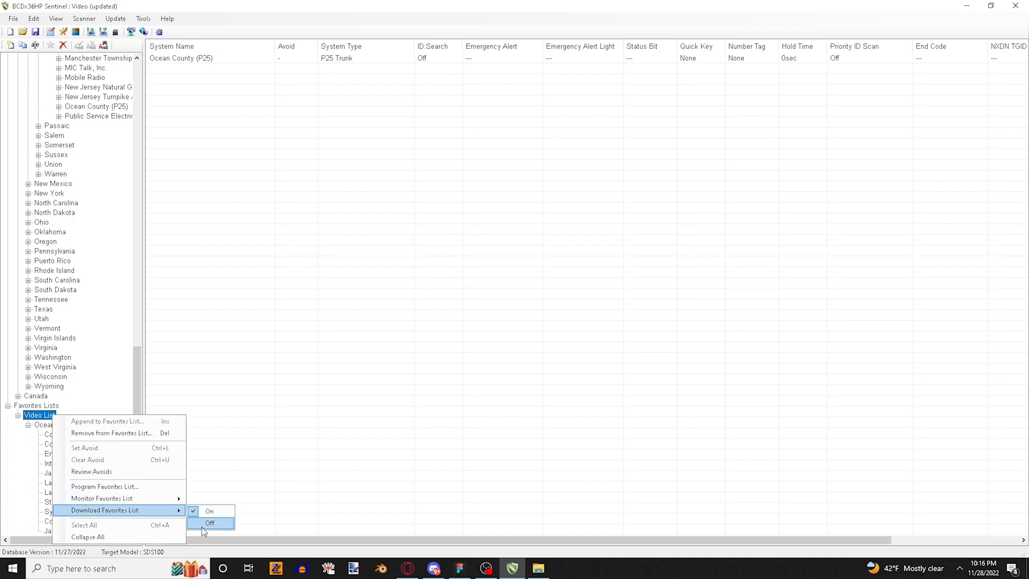
mouse_move(295, 459)
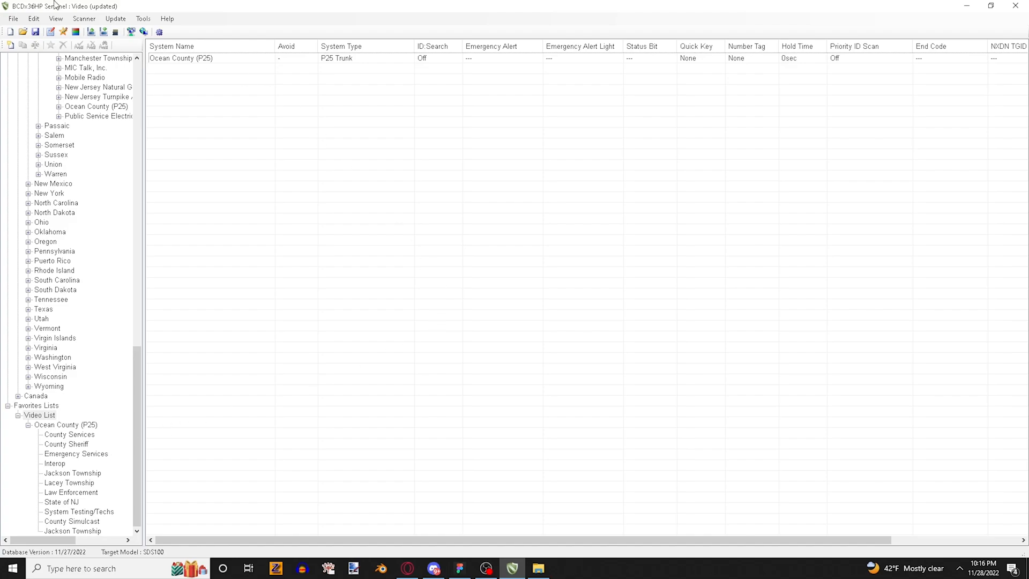
- Start a write to the SDS100 with Force Write Full Database enabled
left_click(83, 18)
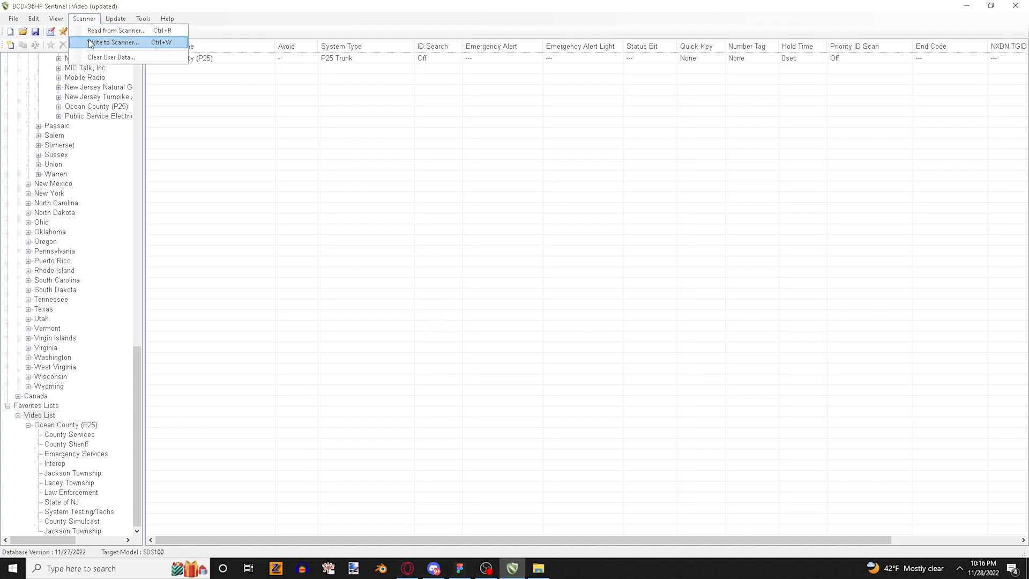
left_click(112, 42)
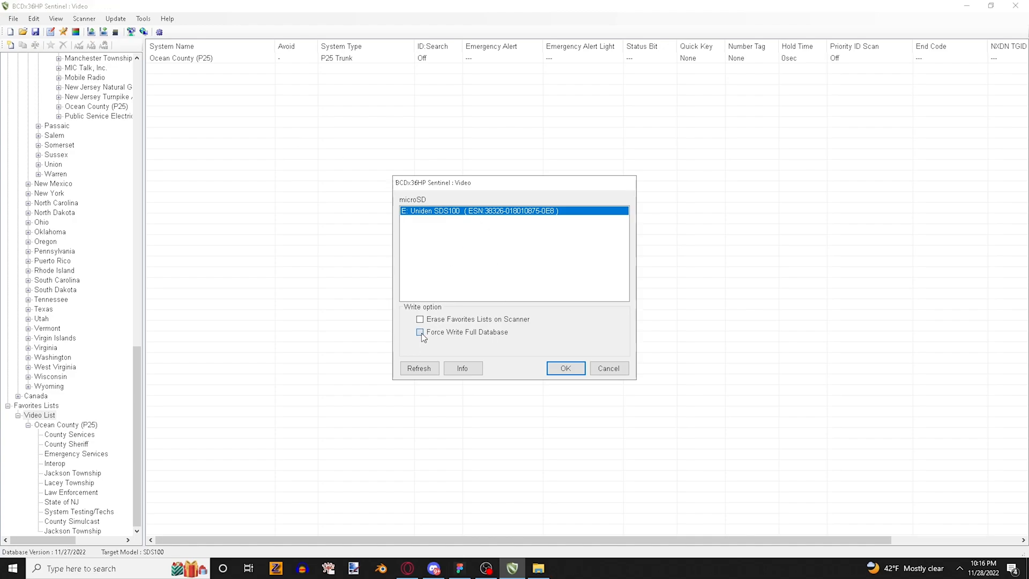
left_click(420, 331)
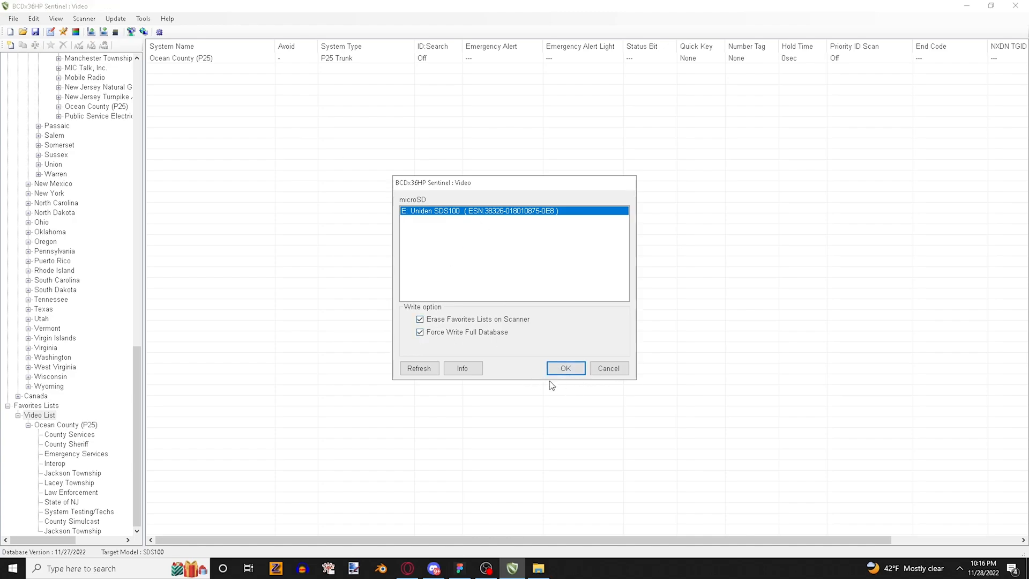
mouse_move(572, 382)
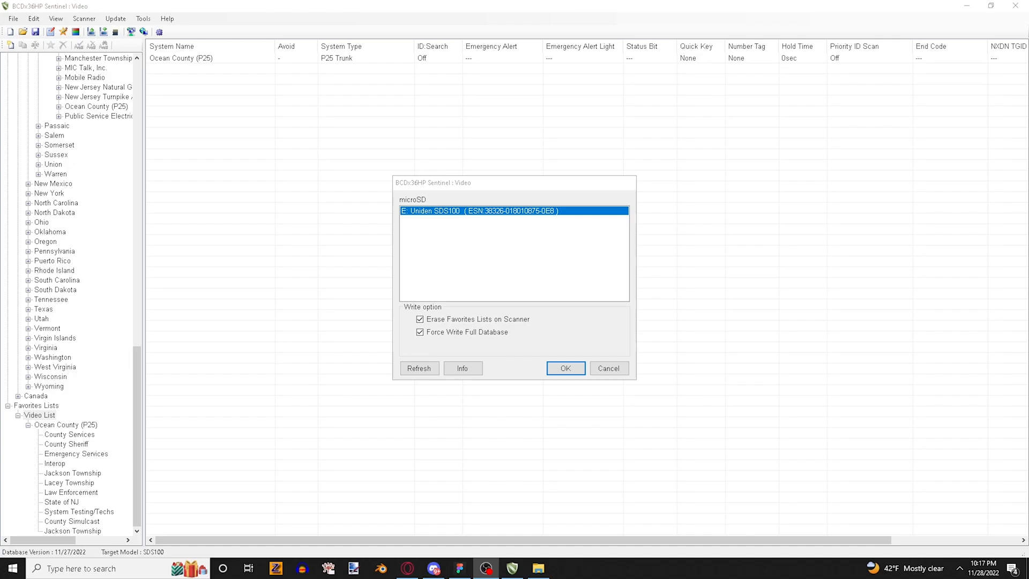
mouse_move(352, 378)
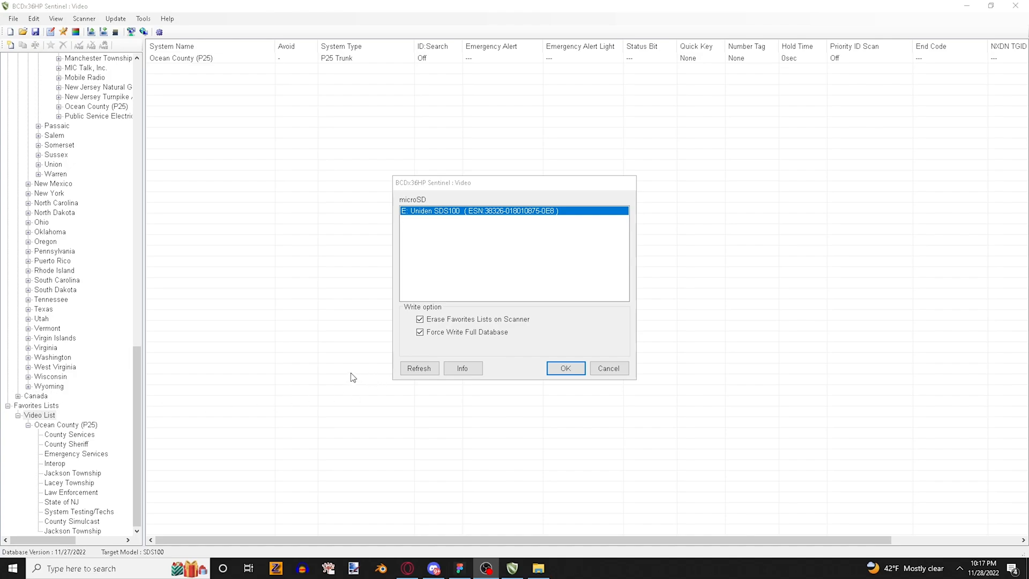